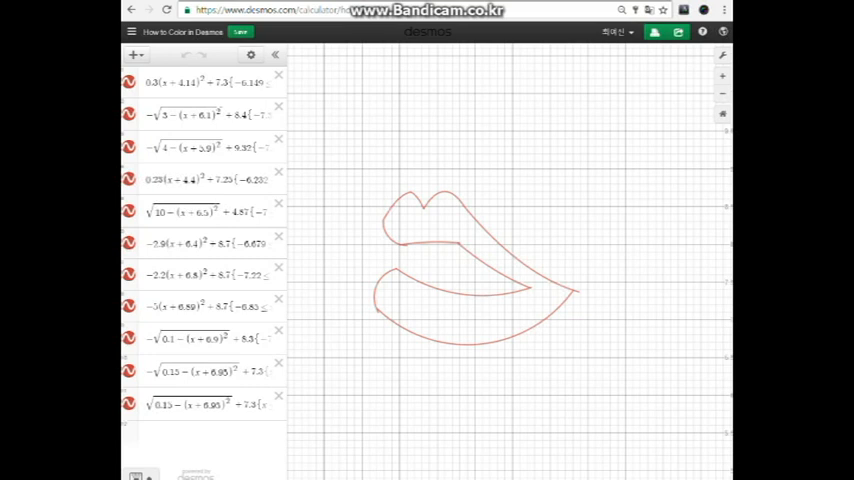
mouse_move(546, 258)
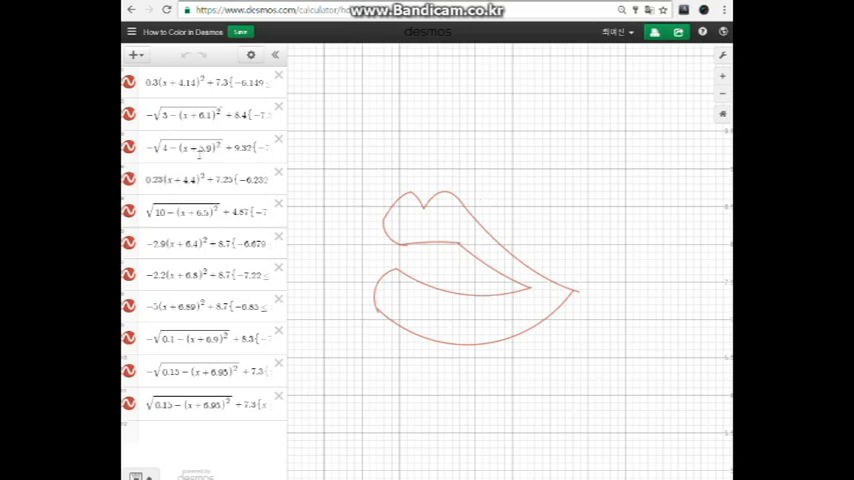
- Label the first lip curve with a subscripted name and move down the expression list
click(172, 92)
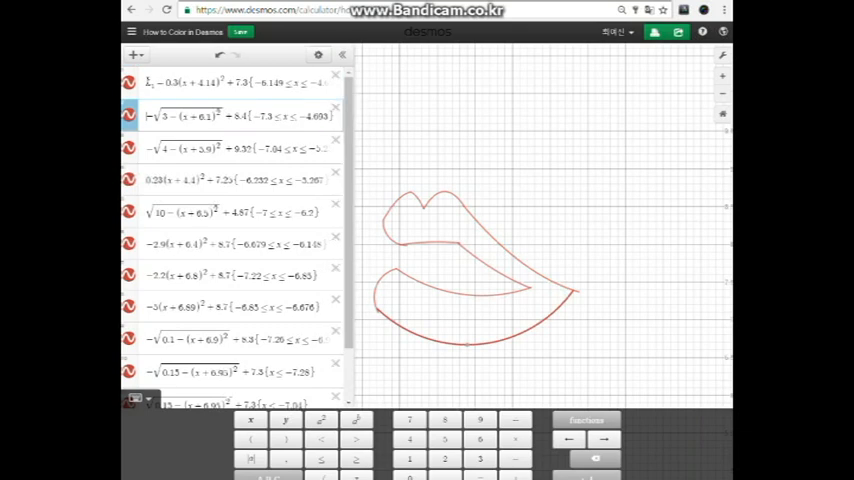
scroll(down, 3)
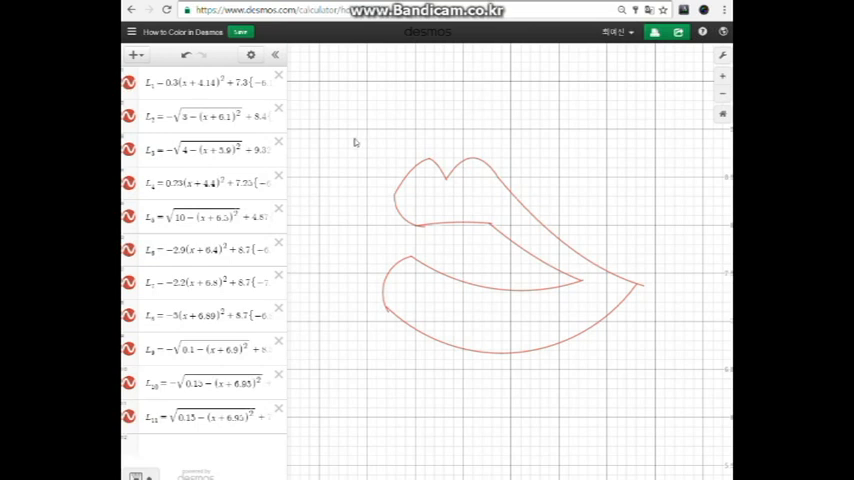
mouse_move(620, 140)
text(L)
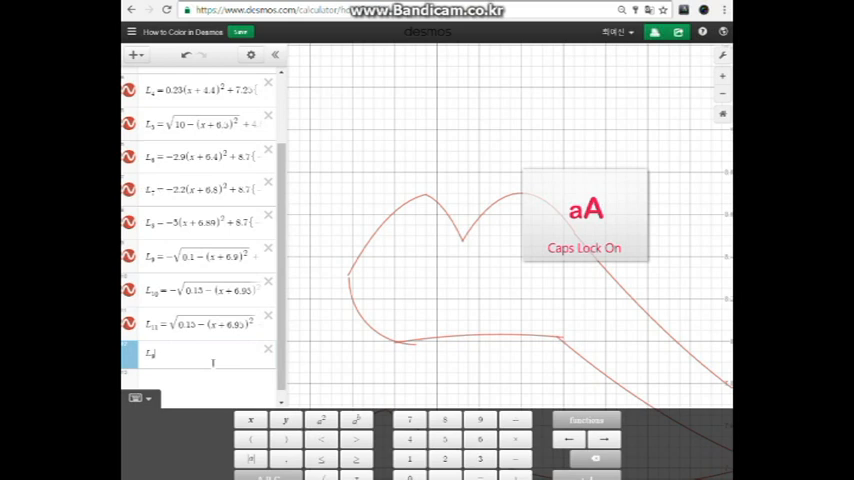
- Write an inequality with ≤ bounding y between curve 4 and L_7
text(≤ y ≤)
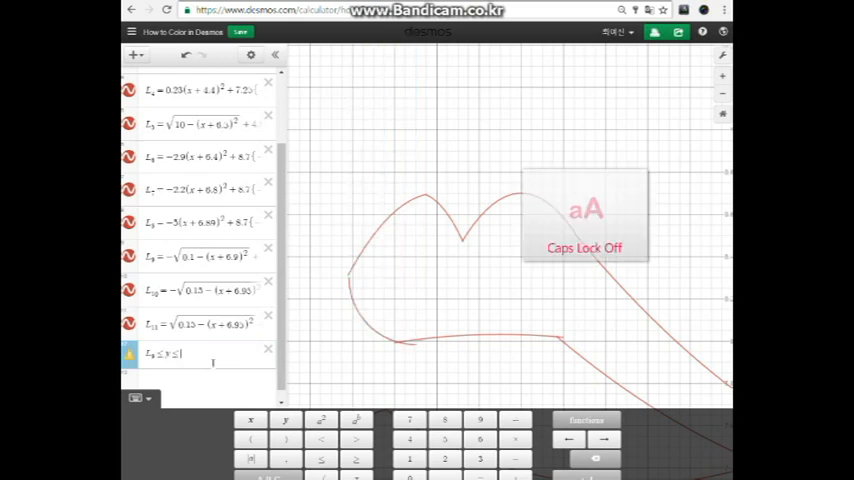
text(4)
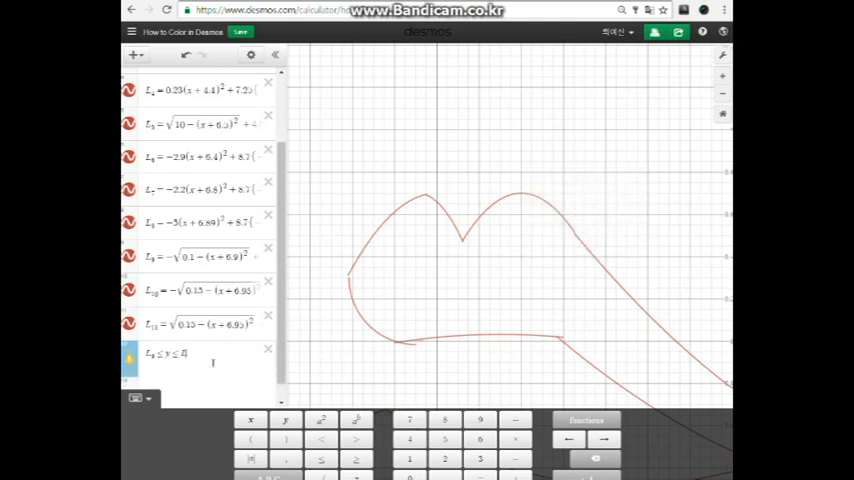
text(L_7)
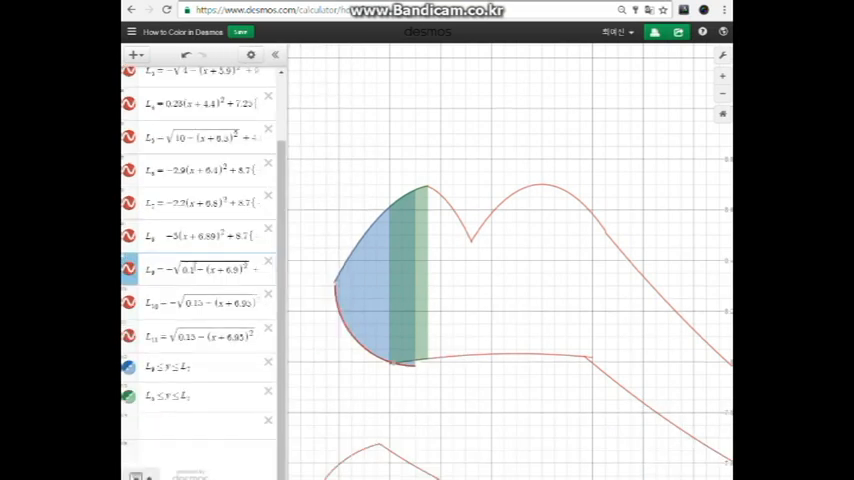
mouse_move(446, 368)
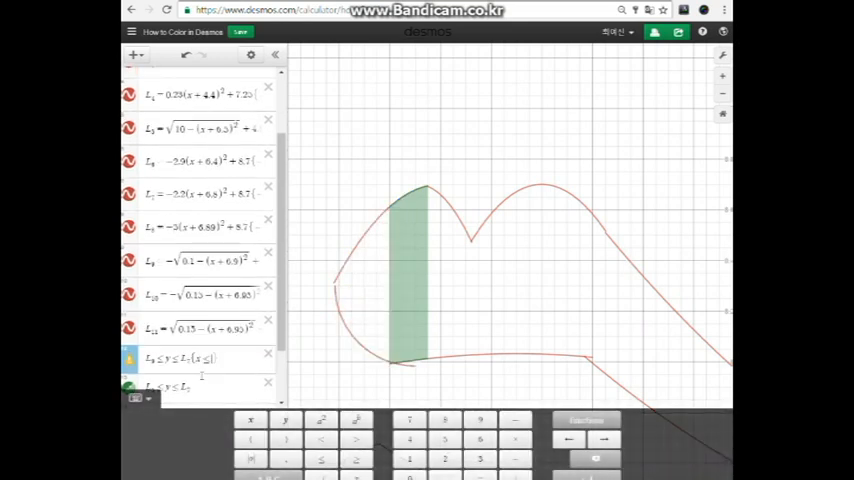
- Restrict an upper-lip shading inequality with the x-value -3 in its braces
text(-3)
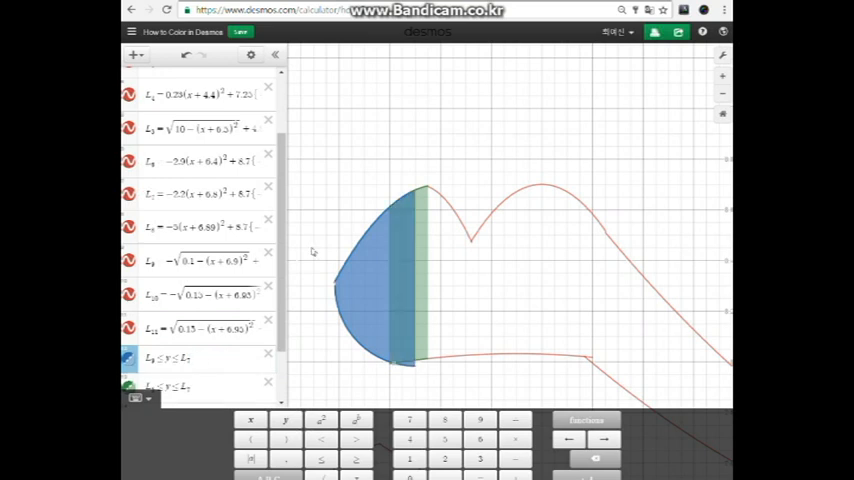
scroll(down, 3)
text(x^2)
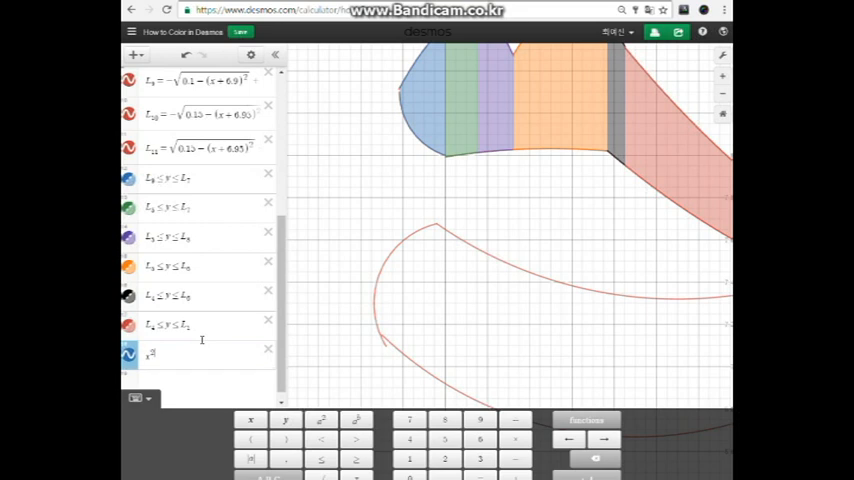
- Continue the right-corner inequality, adding the + term of x² + y²
text(+y^2=1)
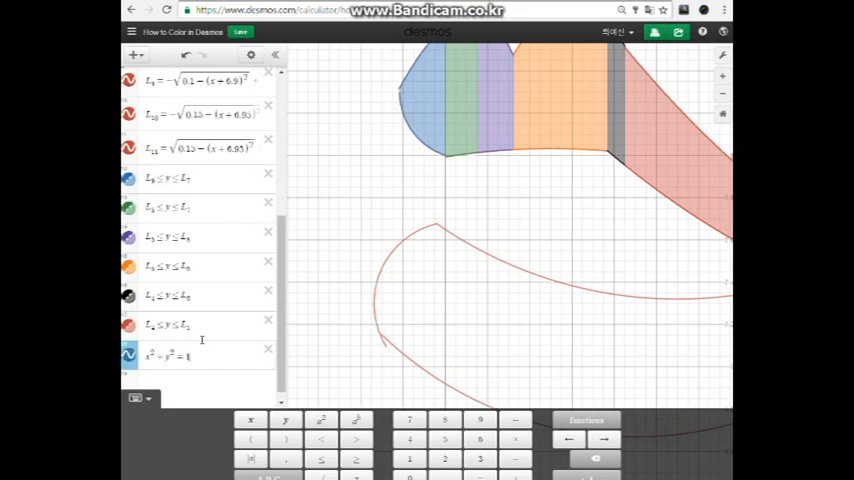
mouse_move(368, 308)
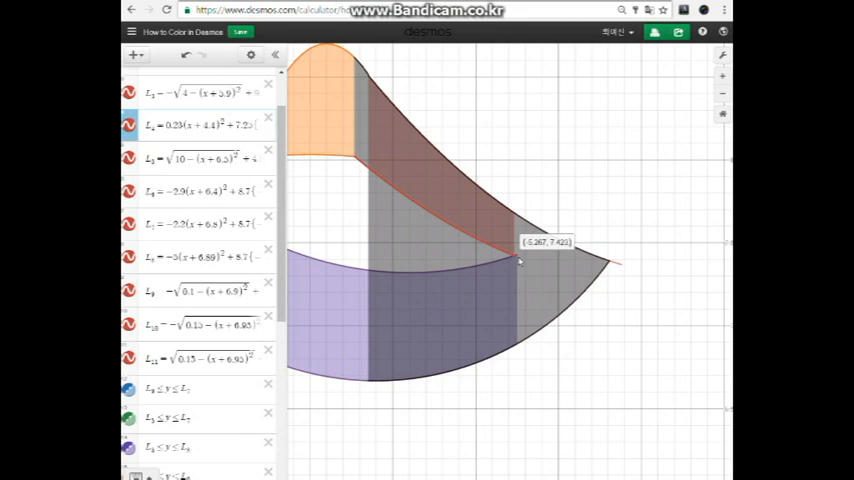
- Move down the expression list to the lower-lip inequalities needing the intersection restriction
scroll(down, 3)
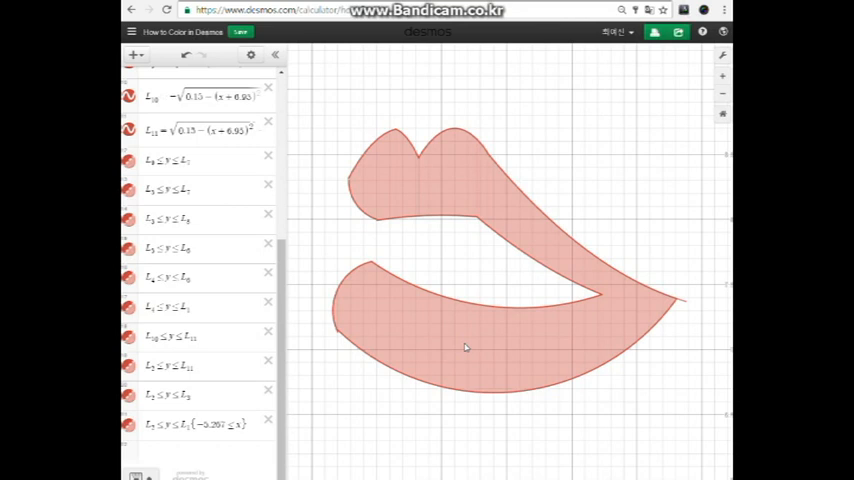
mouse_move(410, 272)
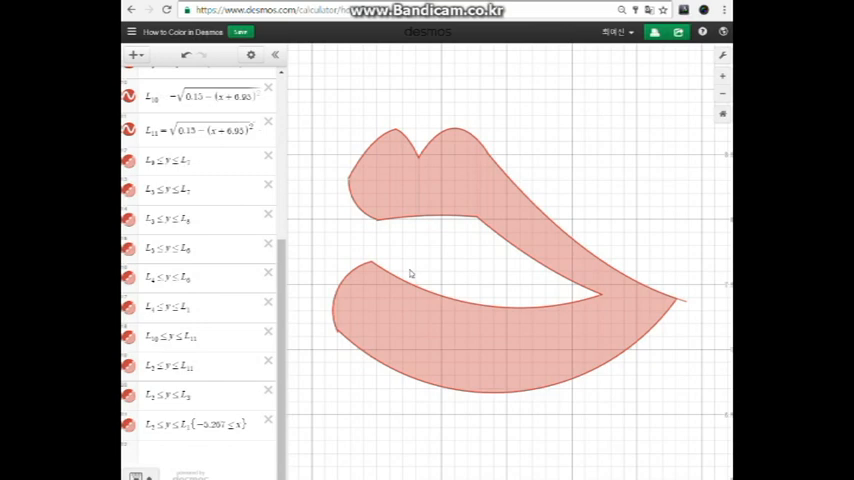